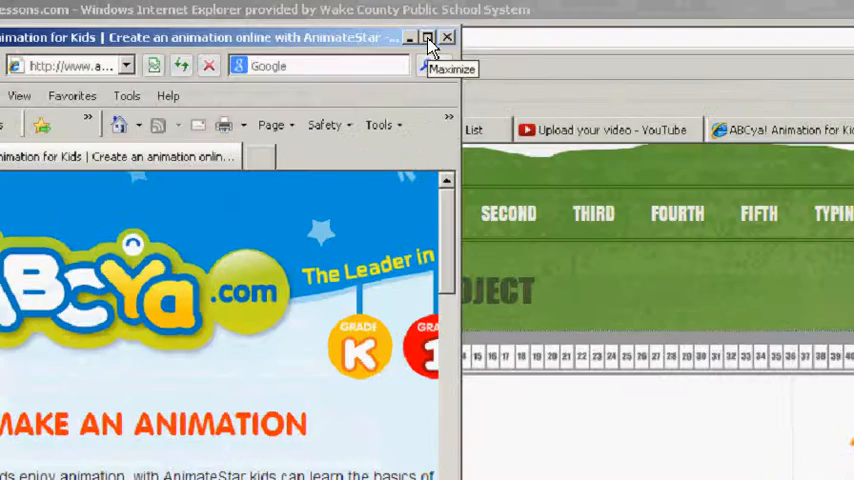
Step: Maximize the browser and scroll the ABCya page down to the animation canvas
left_click(428, 38)
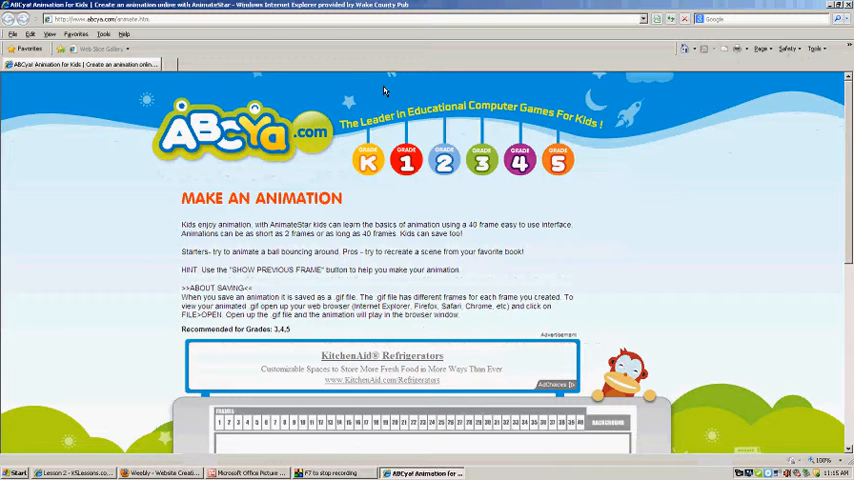
scroll("down", 3)
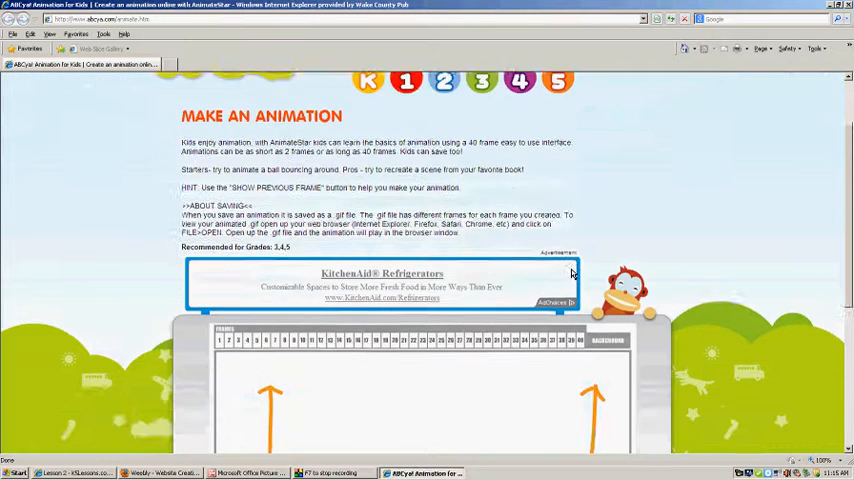
scroll("down", 3)
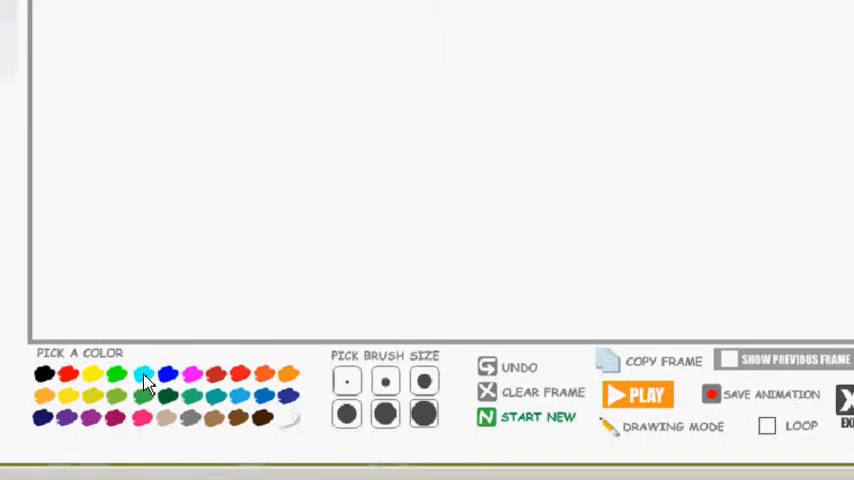
mouse_move(304, 352)
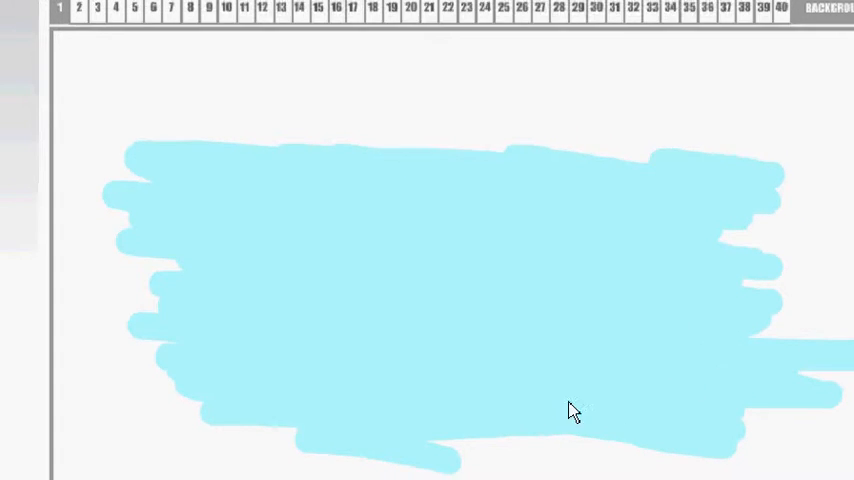
Step: Paint a red letter J at the upper left of the light blue first frame
scroll("down", 3)
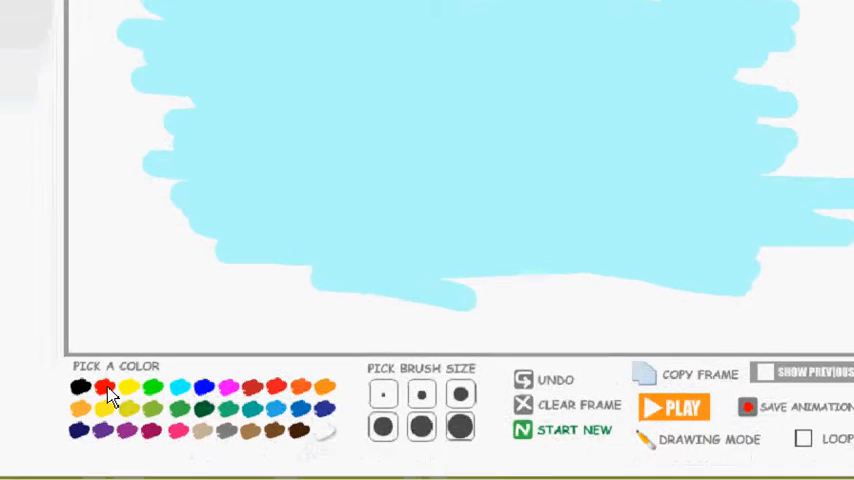
scroll("down", 3)
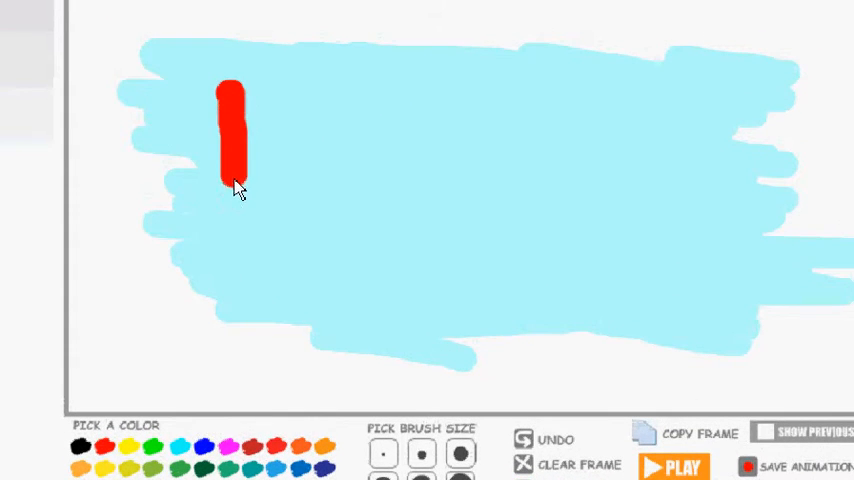
left_click_drag(234, 184, 156, 218)
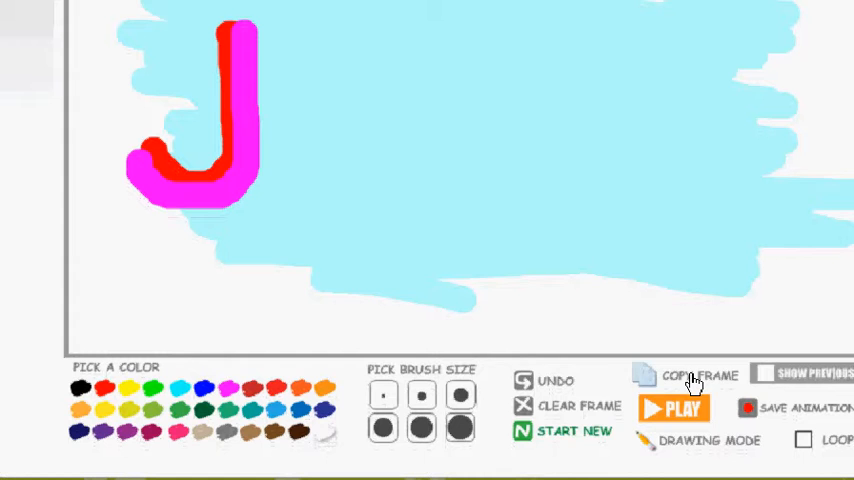
Step: Copy the J frame and paint a green O beside it, undoing a stray stroke
left_click(694, 378)
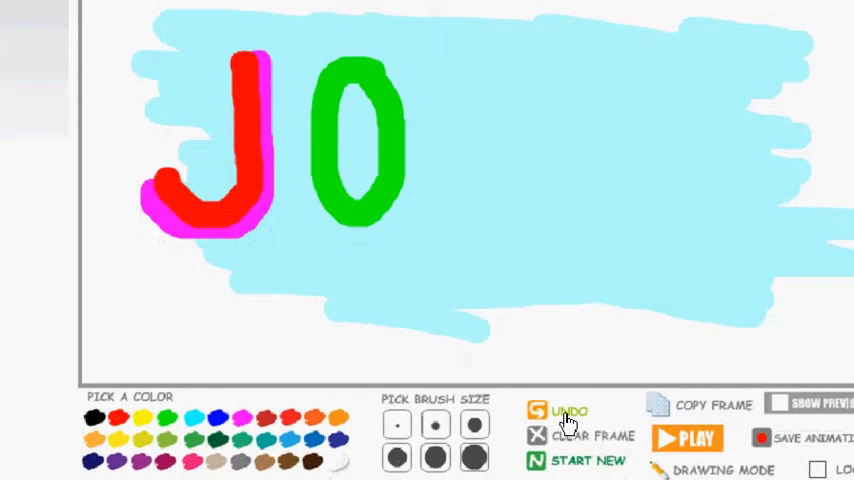
left_click(568, 412)
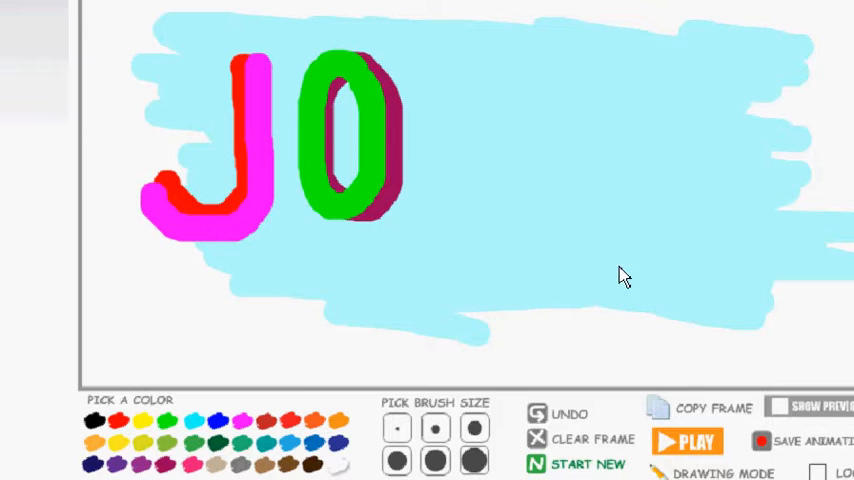
mouse_move(418, 292)
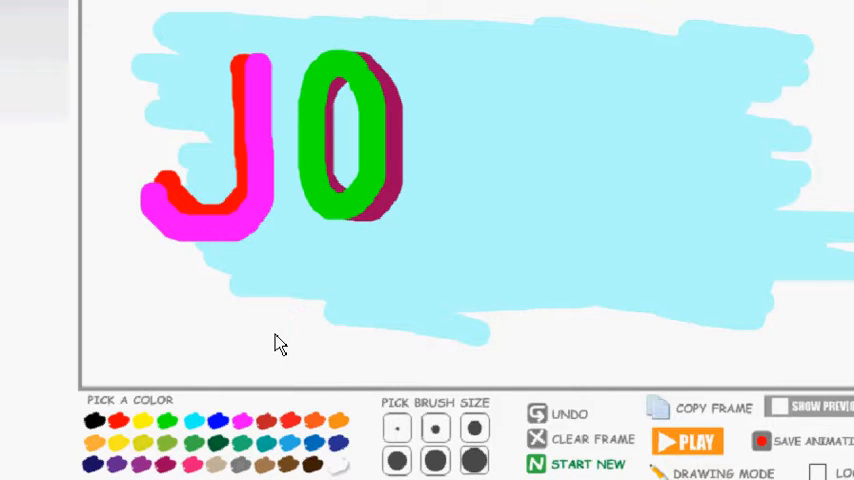
Step: Paint the navy curve of the letter S after the J and O
scroll("down", 3)
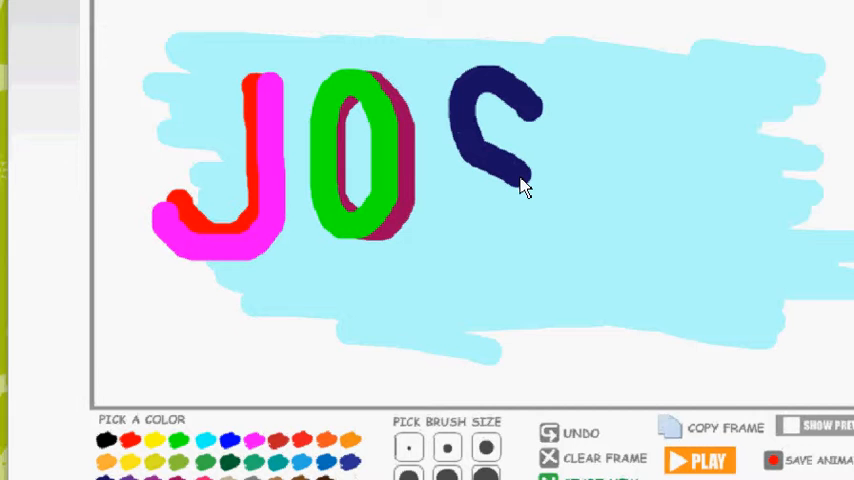
left_click_drag(524, 180, 484, 240)
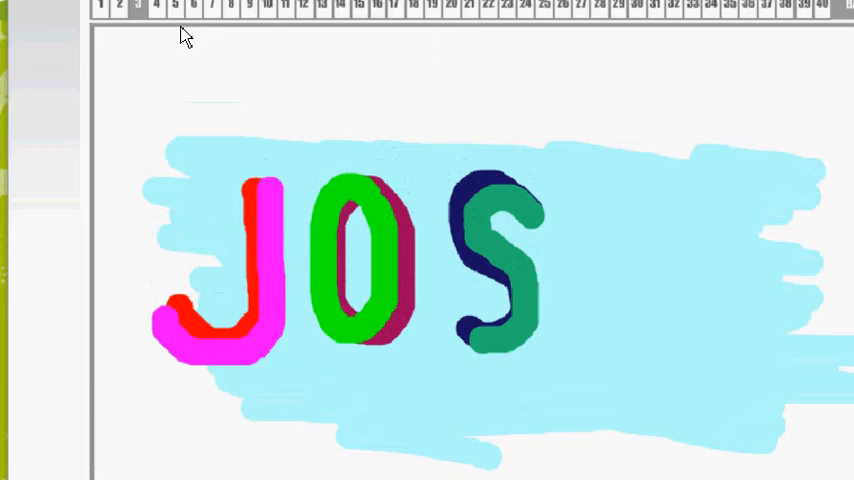
Step: Switch to the fourth frame to add the red H with green edging
left_click(154, 60)
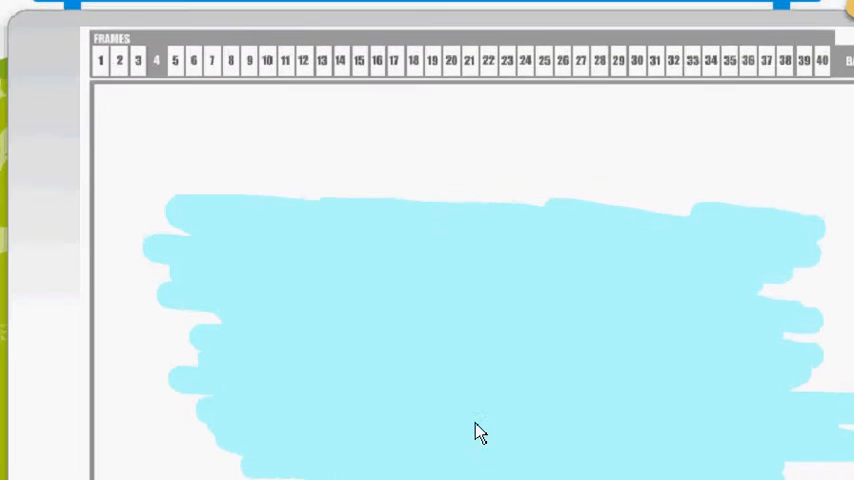
scroll("down", 3)
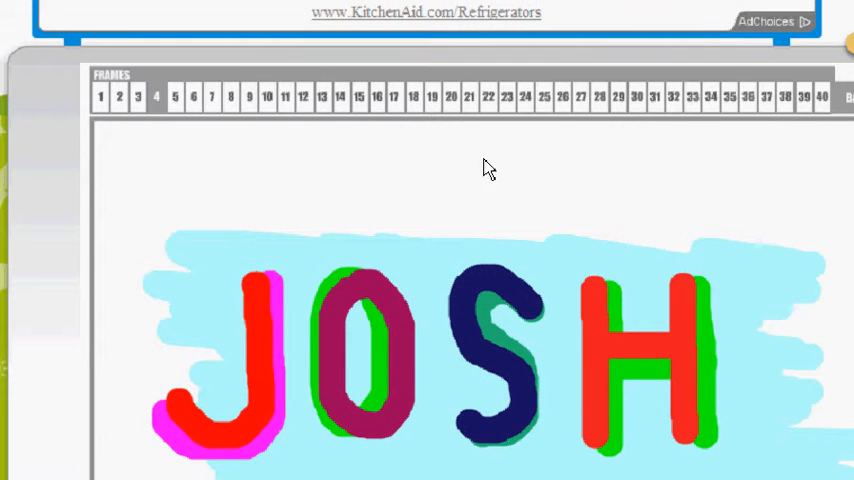
mouse_move(570, 246)
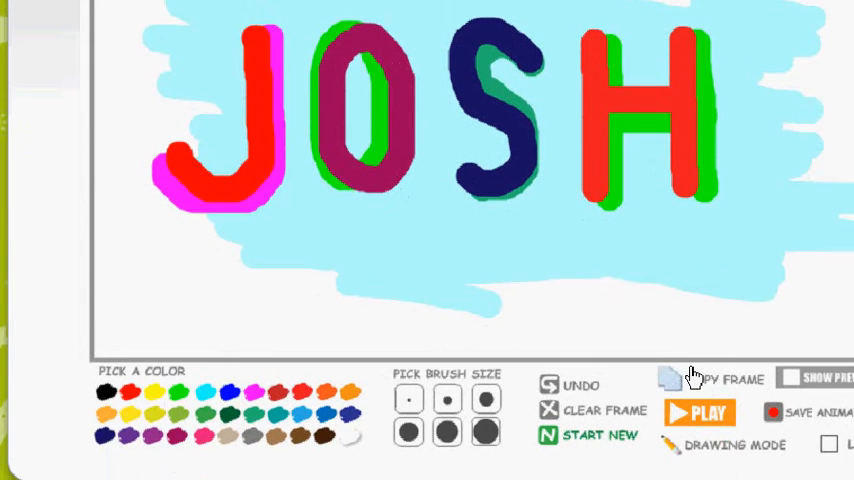
left_click(700, 412)
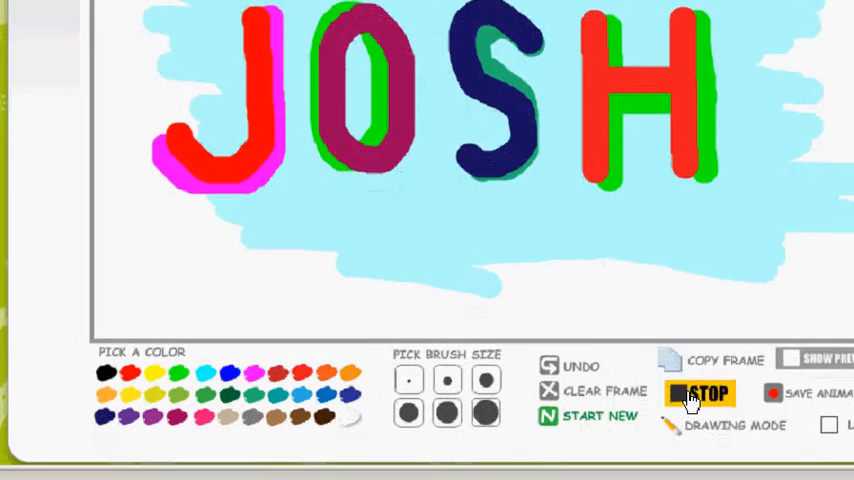
left_click(700, 392)
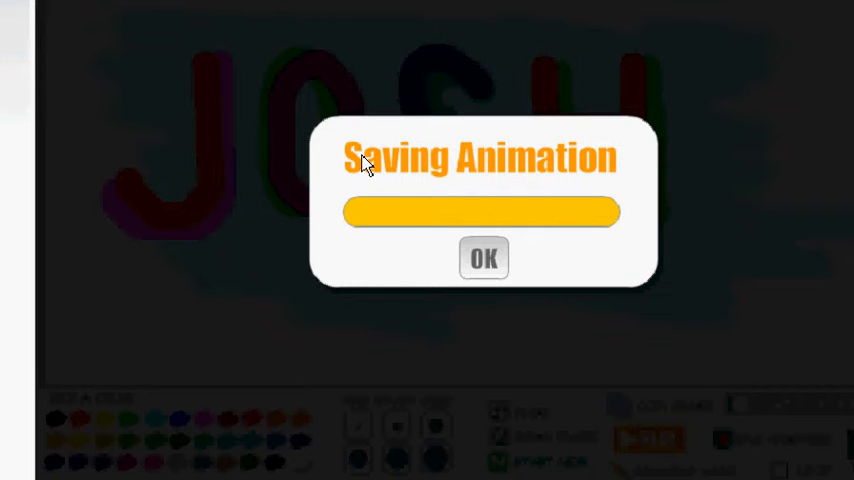
mouse_move(402, 188)
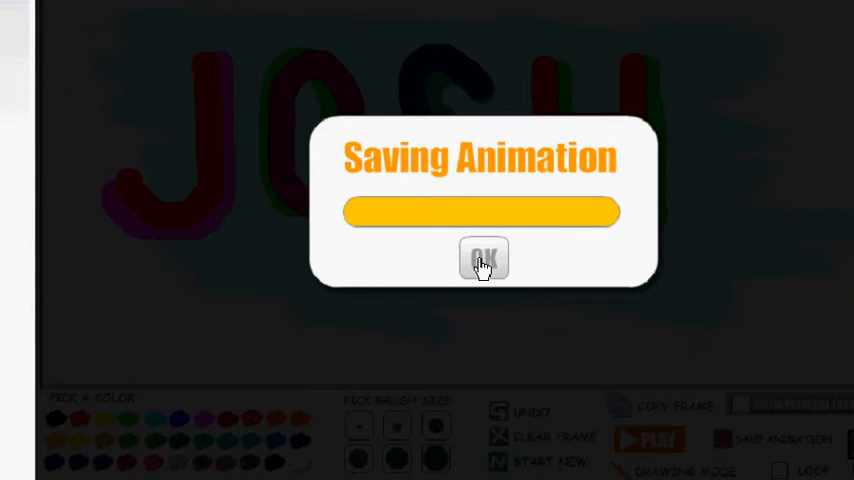
Step: Confirm the Saving Animation message to bring up the Windows save dialog
left_click(484, 260)
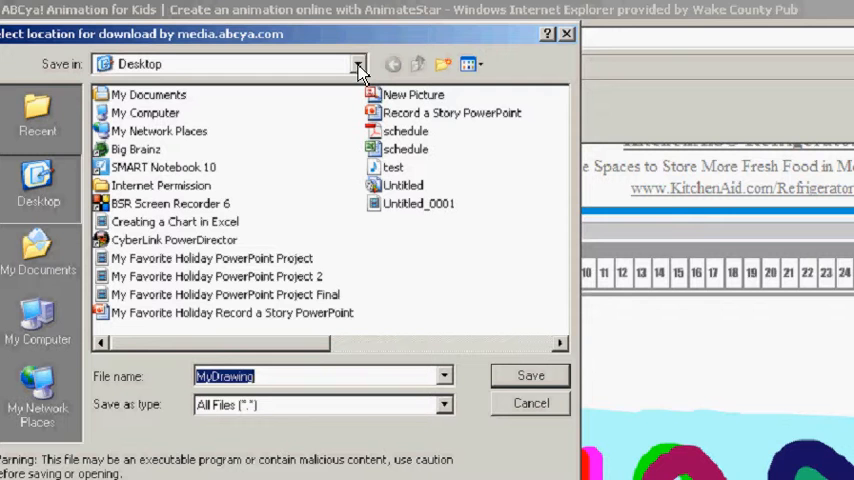
Step: Choose the H: drive as destination and add 'Name Blinki' to the MyDrawing file name
left_click(356, 64)
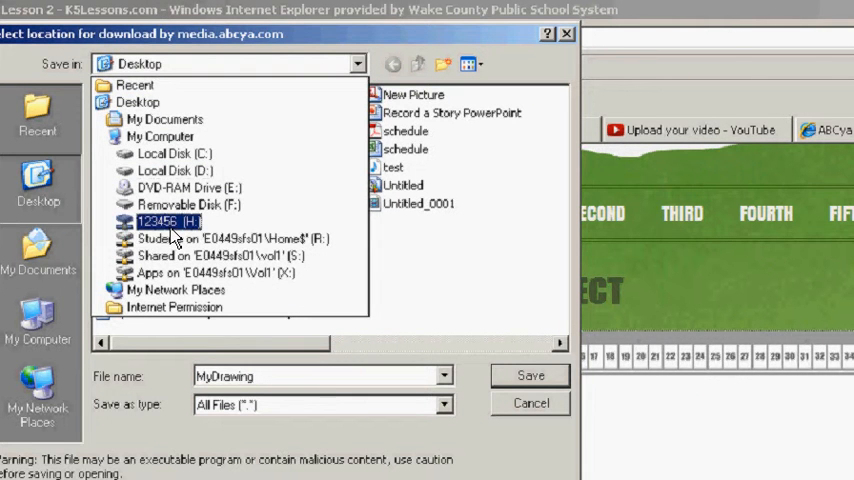
left_click(160, 220)
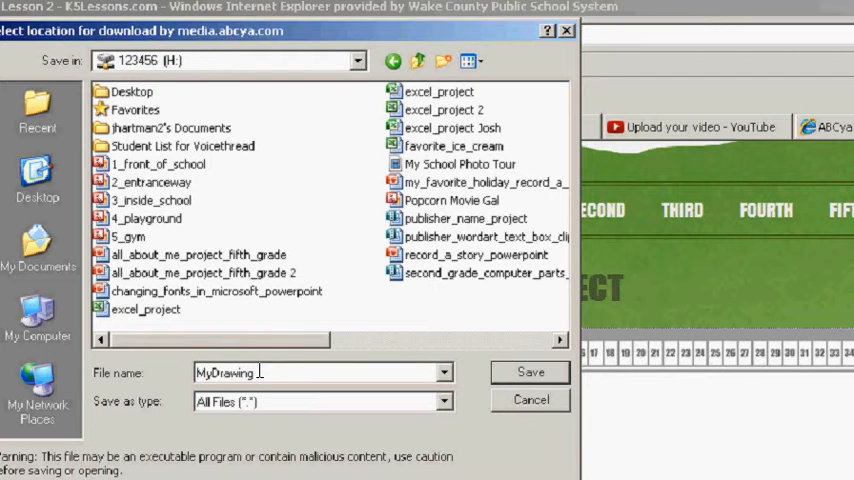
type("Name")
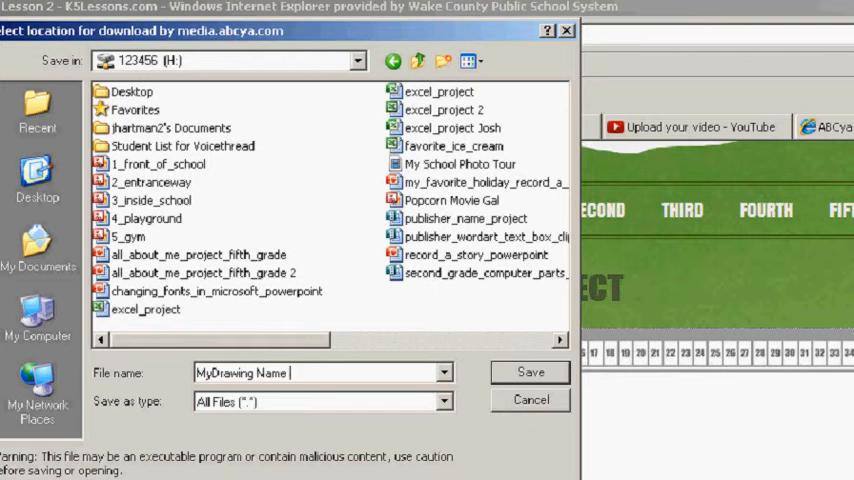
type("Blinki")
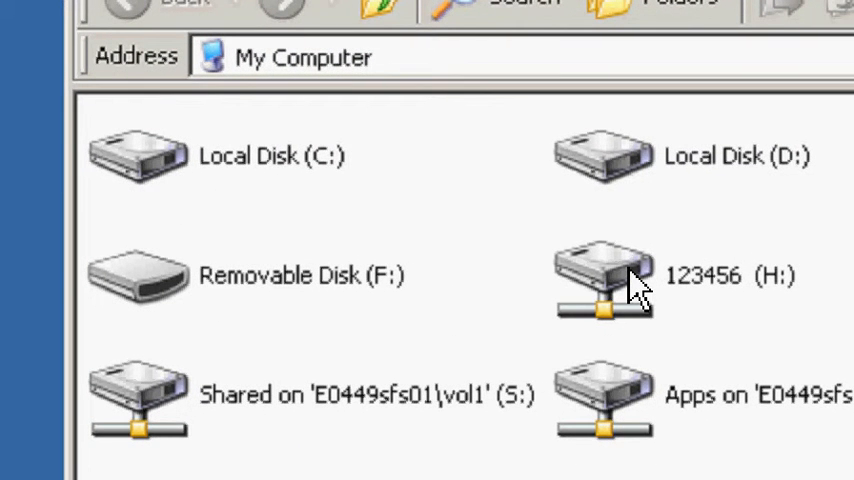
Step: Open the H: drive and scroll to the saved 'MyDrawing Name Blinkie' file
double_click(600, 276)
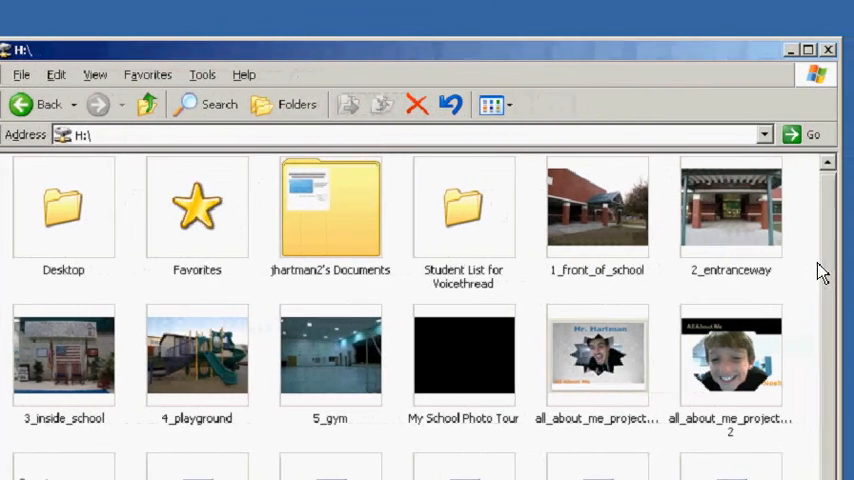
scroll("down", 3)
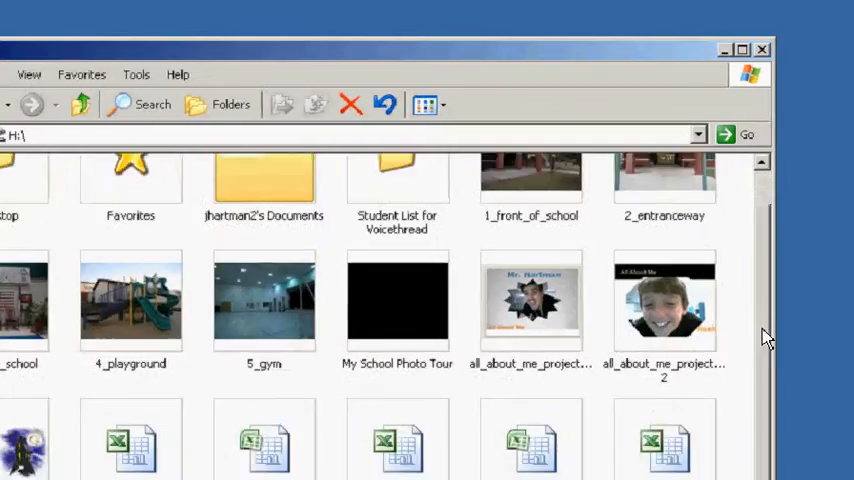
scroll("down", 3)
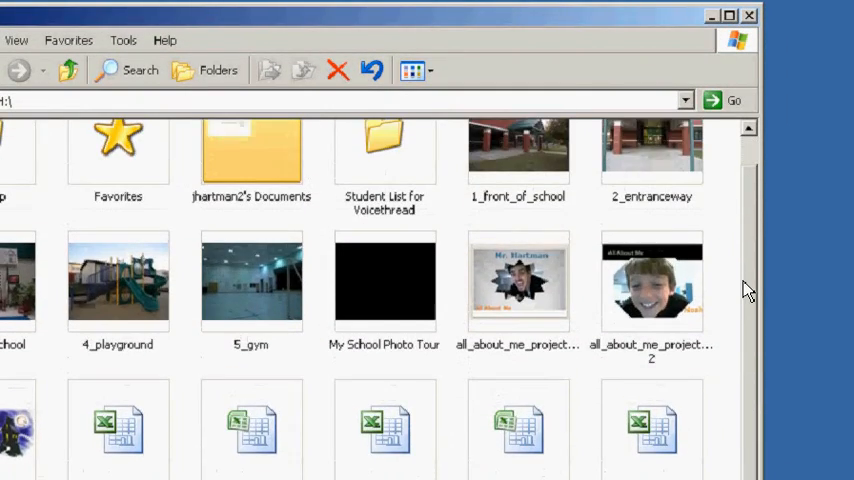
scroll("down", 3)
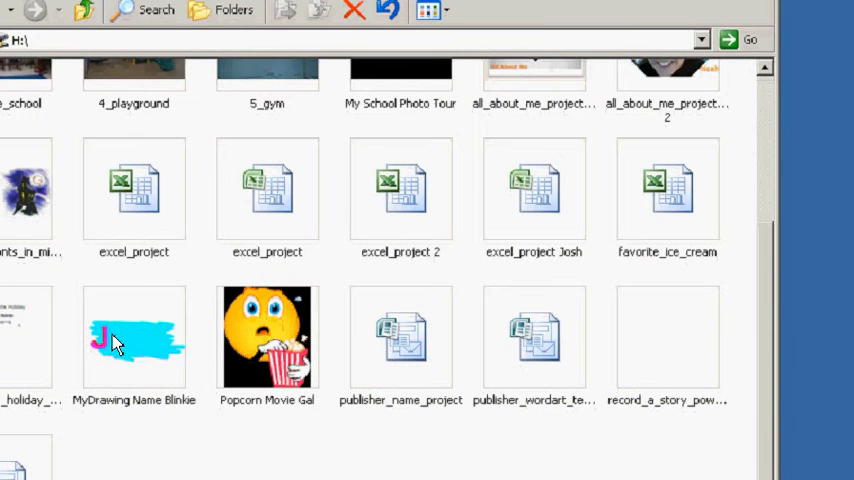
mouse_move(128, 336)
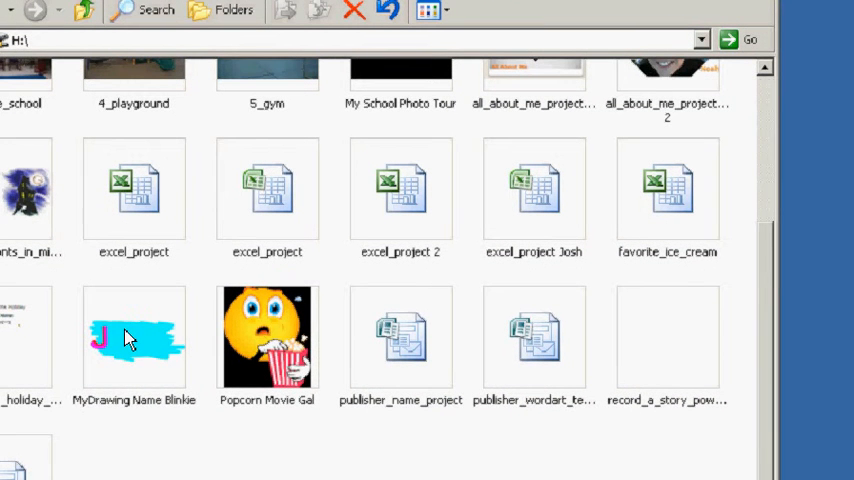
Step: Show the context menu with Open With options for the MyDrawing file
right_click(132, 336)
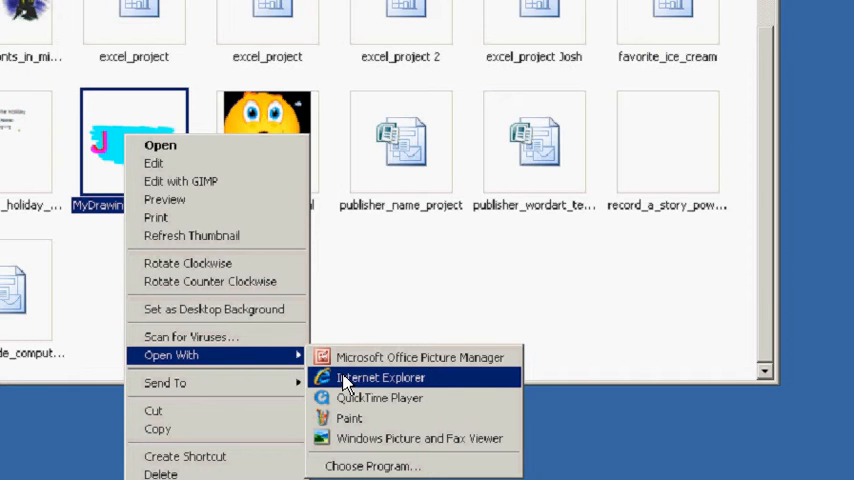
mouse_move(418, 356)
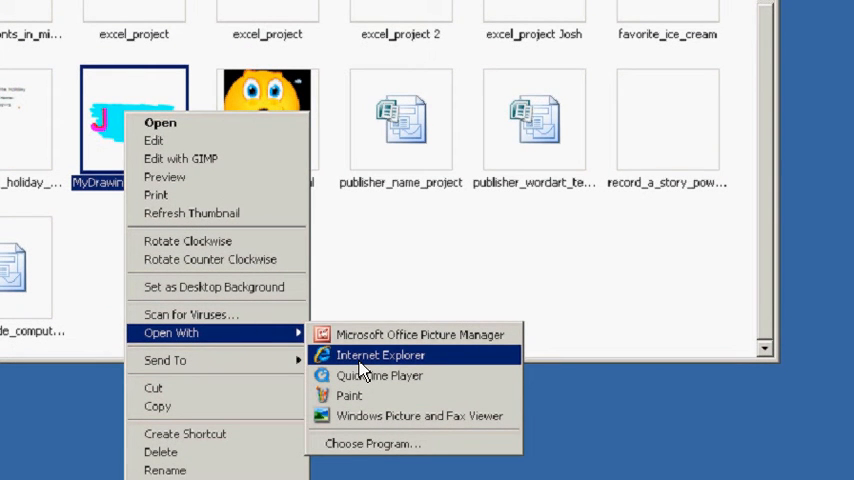
mouse_move(362, 372)
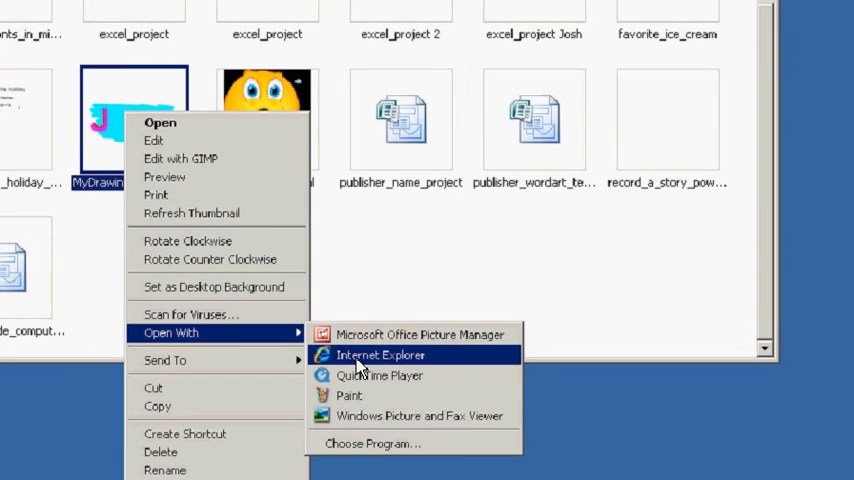